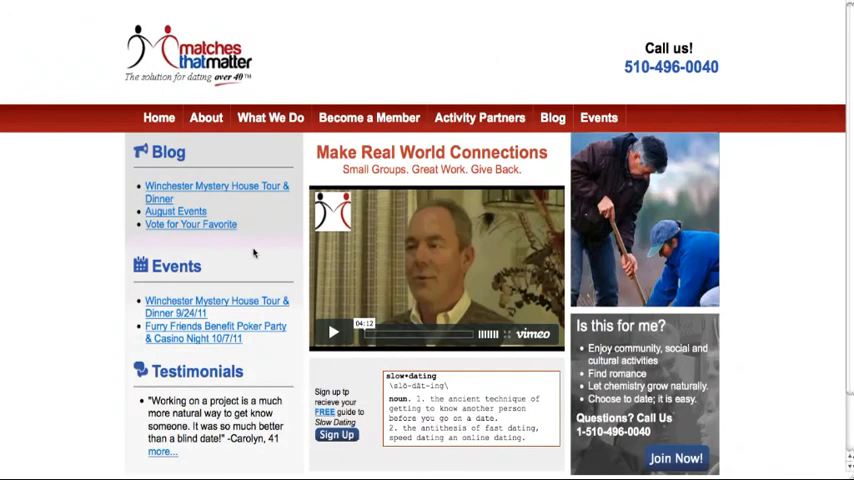
mouse_move(124, 256)
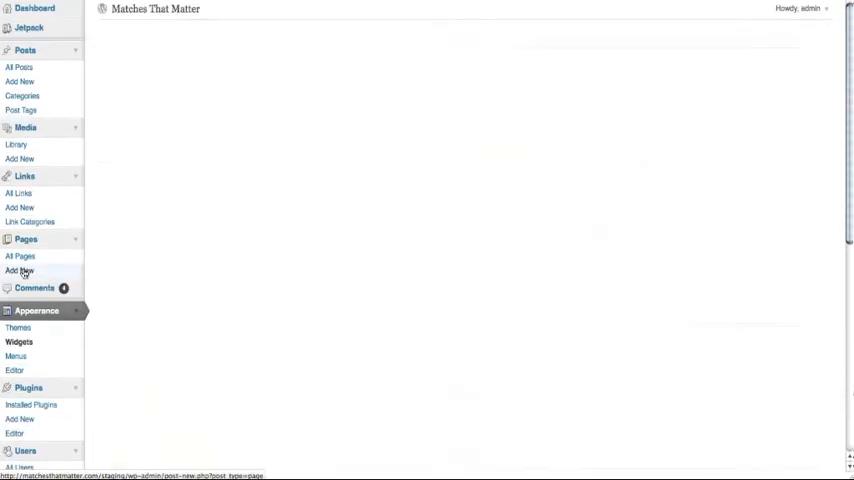
Show the Widgets screen scrolled to the sidebar3 Text widget's first event HTML
click(18, 340)
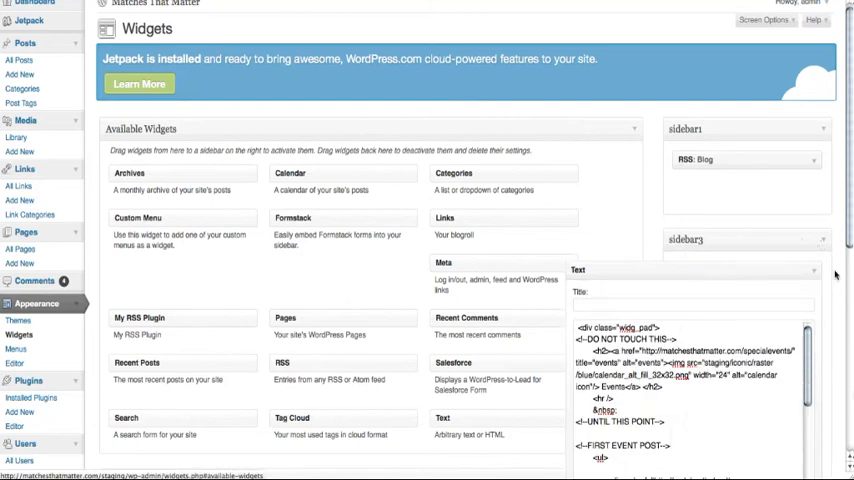
scroll(down, 3)
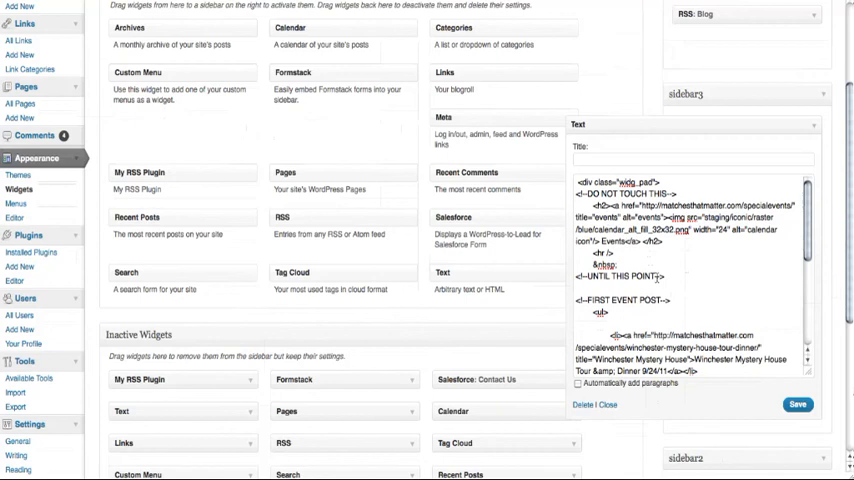
scroll(down, 3)
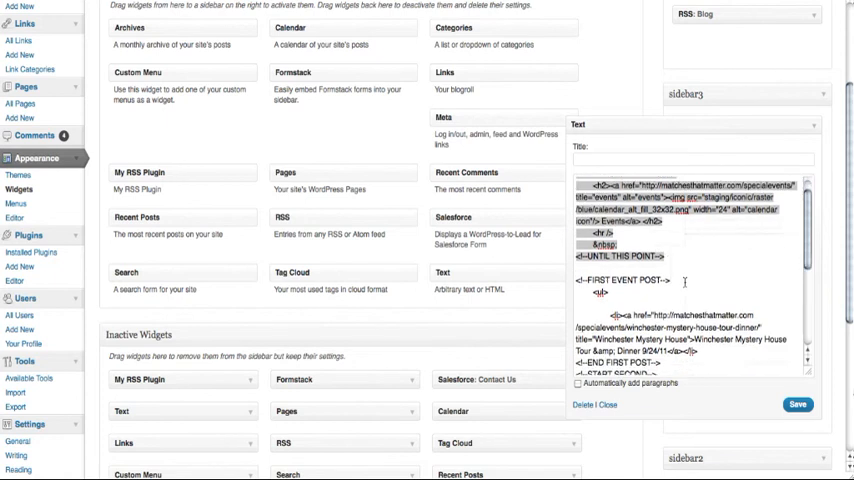
scroll(down, 3)
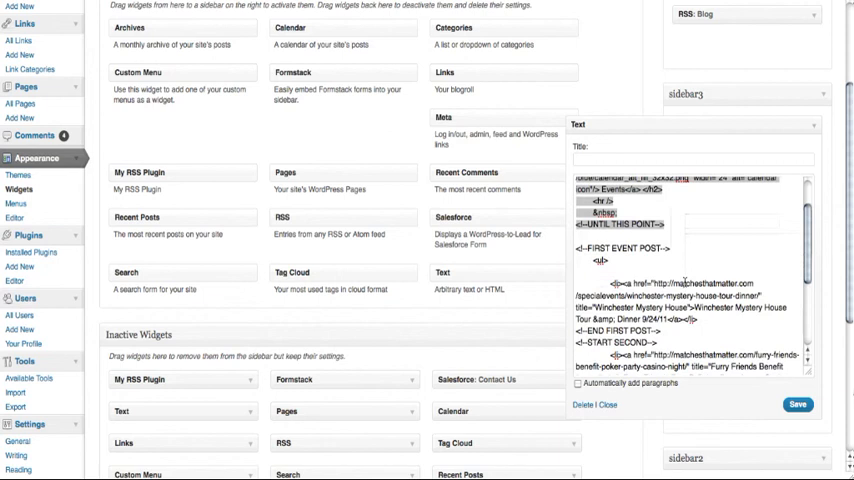
scroll(down, 3)
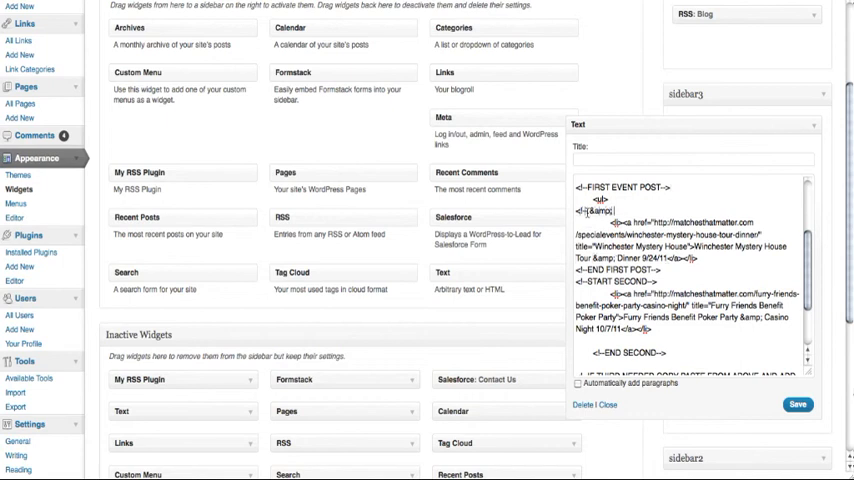
Add the HTML comment noting &amp; is used for an ampersand below the first event post
text(use for)
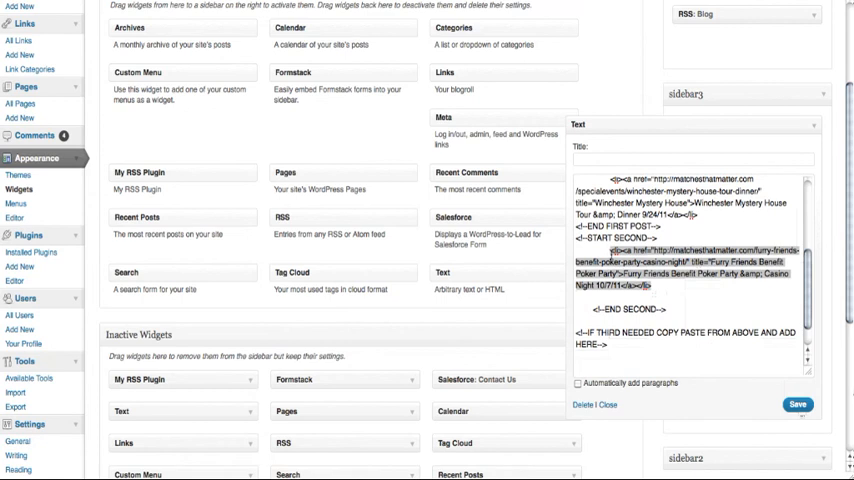
scroll(down, 3)
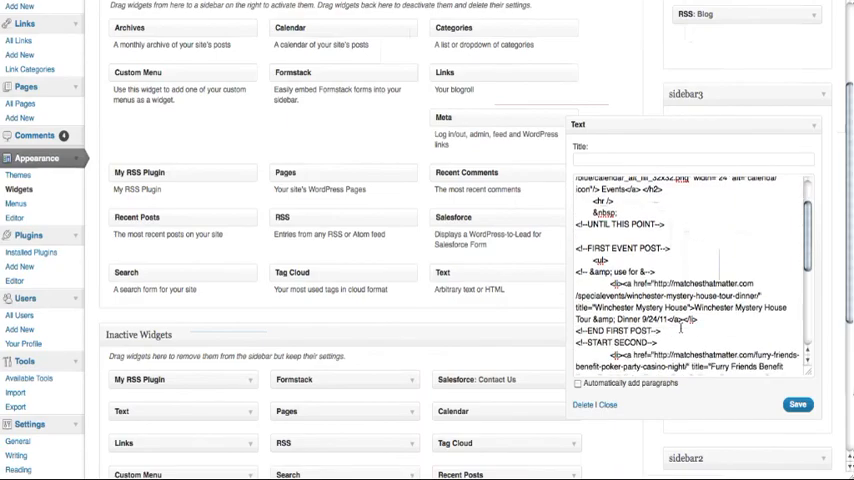
scroll(down, 3)
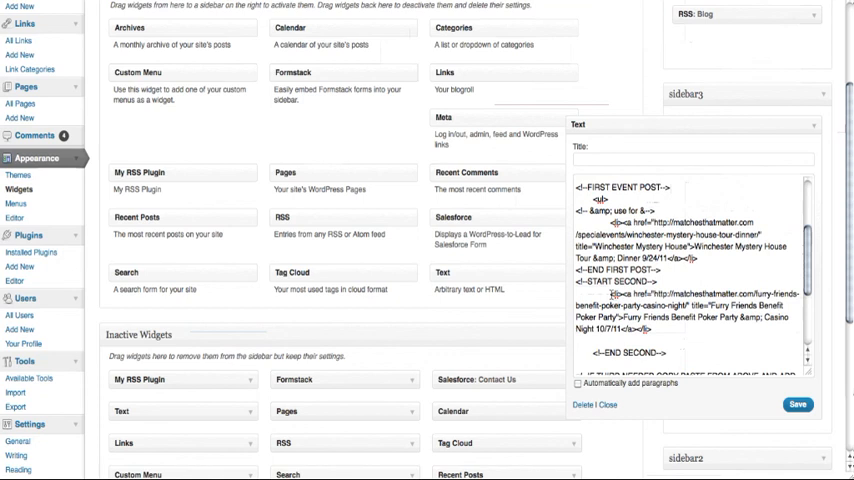